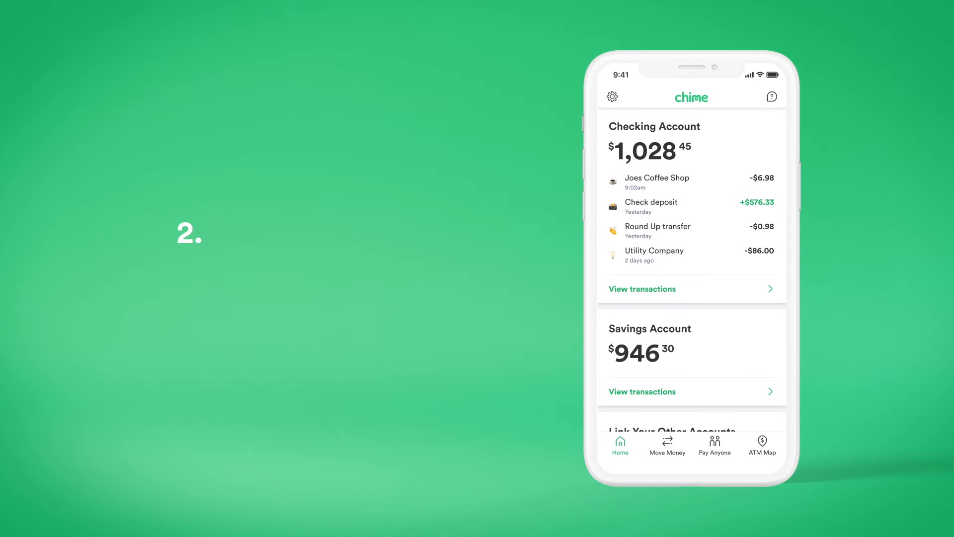
- Start a cash deposit from Move Money and look up nearby retailer locations
click(667, 445)
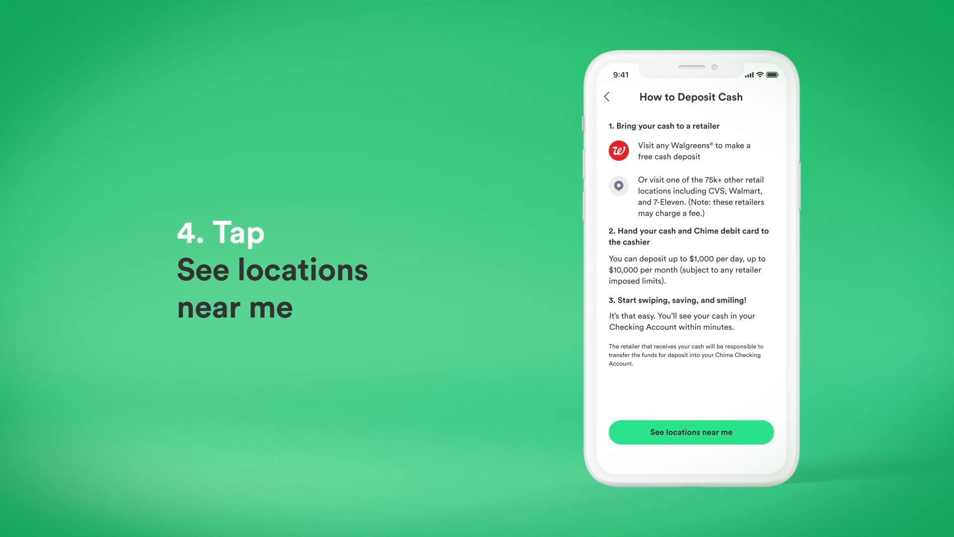
click(691, 433)
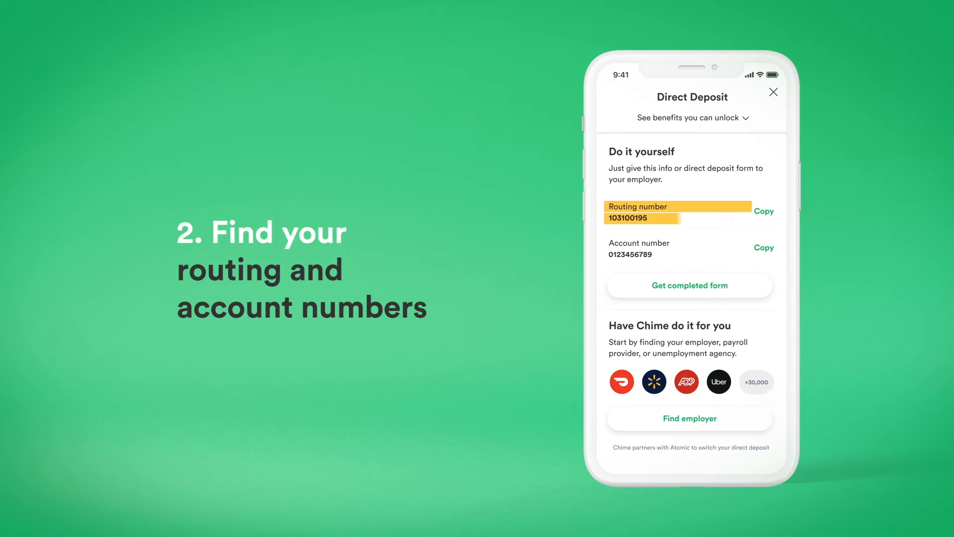
- Copy the Chime routing number from the Direct Deposit details
click(690, 285)
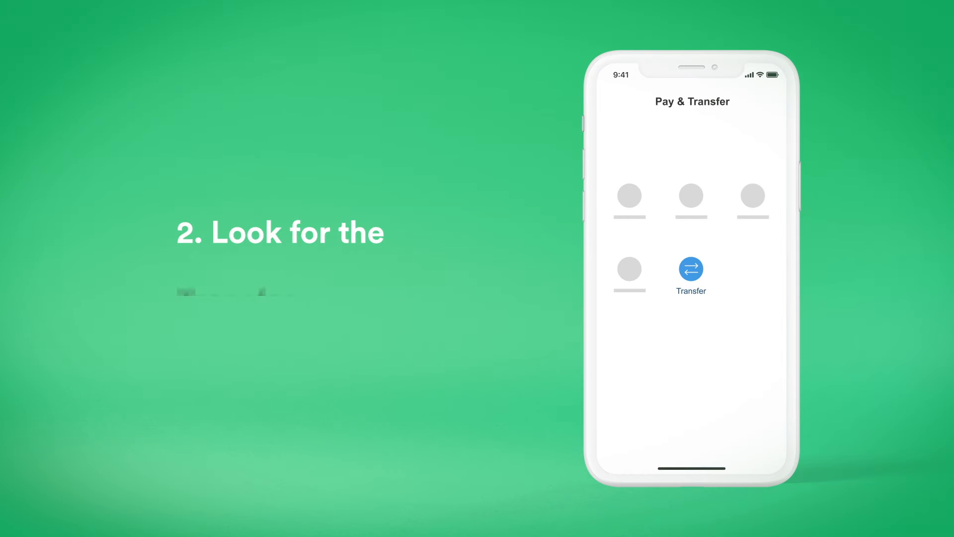
- Begin adding an external account from the Transfer option
click(691, 267)
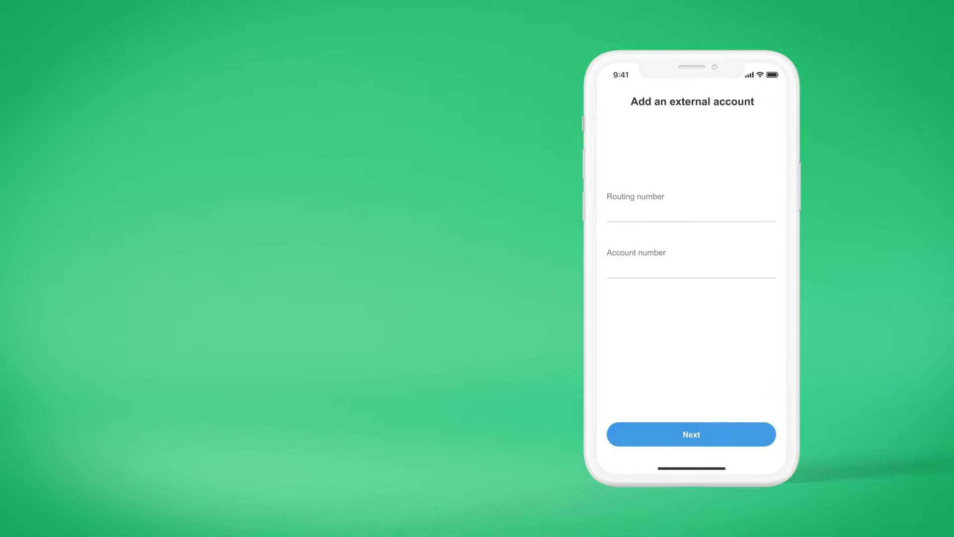
text(103100195)
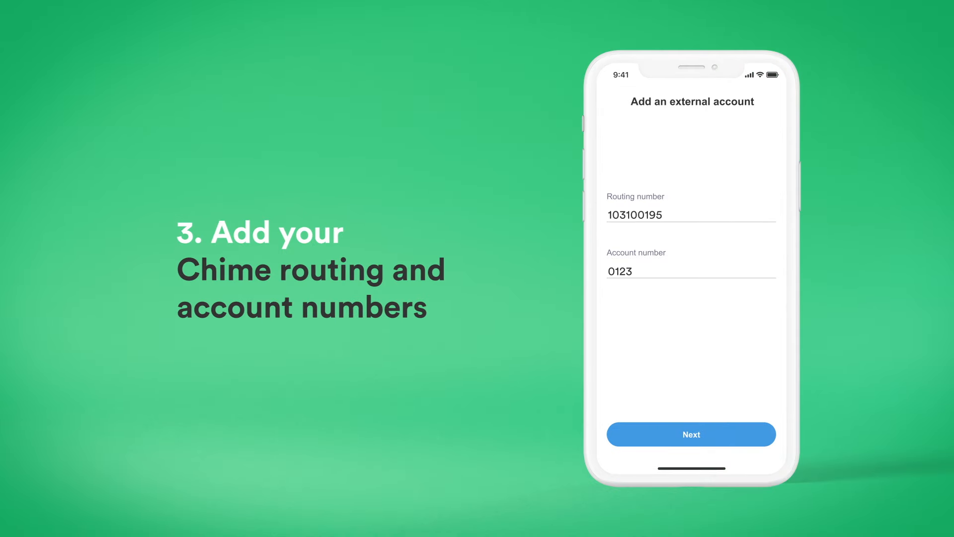
text(456789)
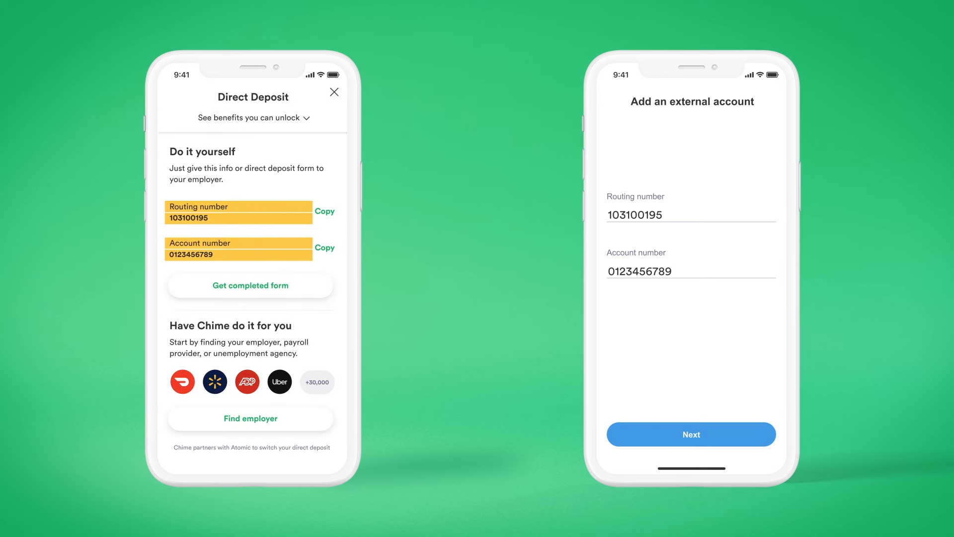
click(691, 435)
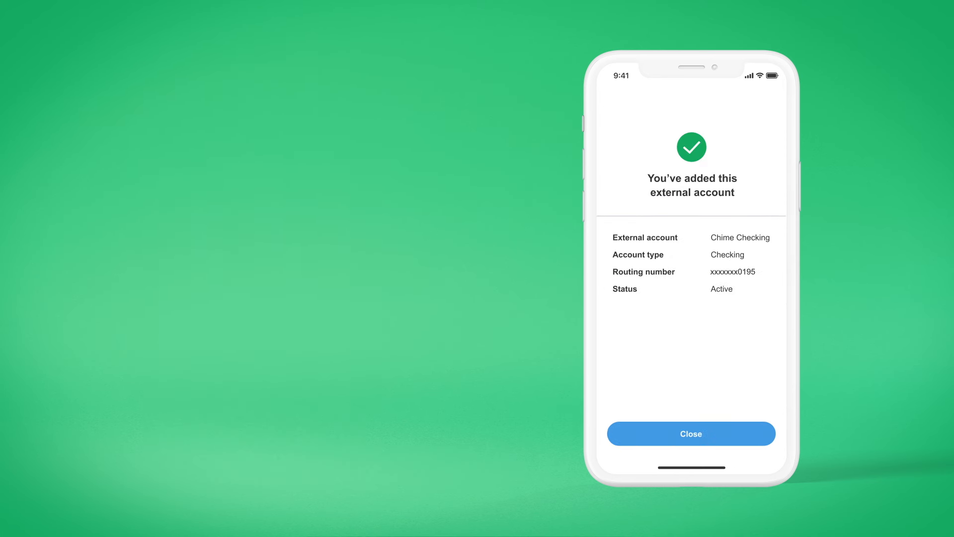